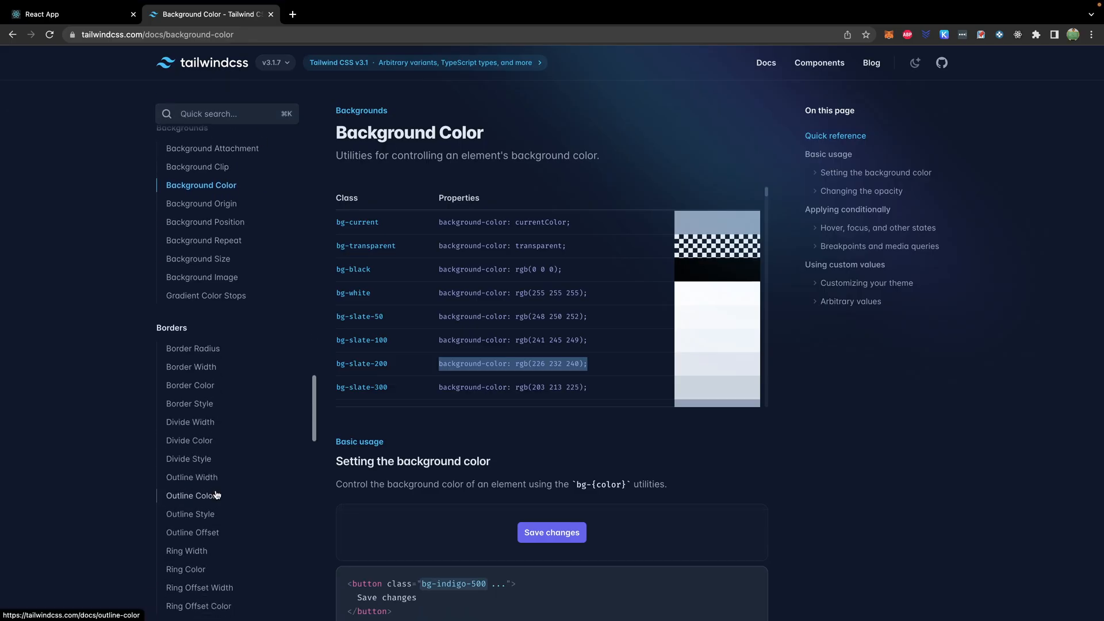
pyautogui.scroll(-3)
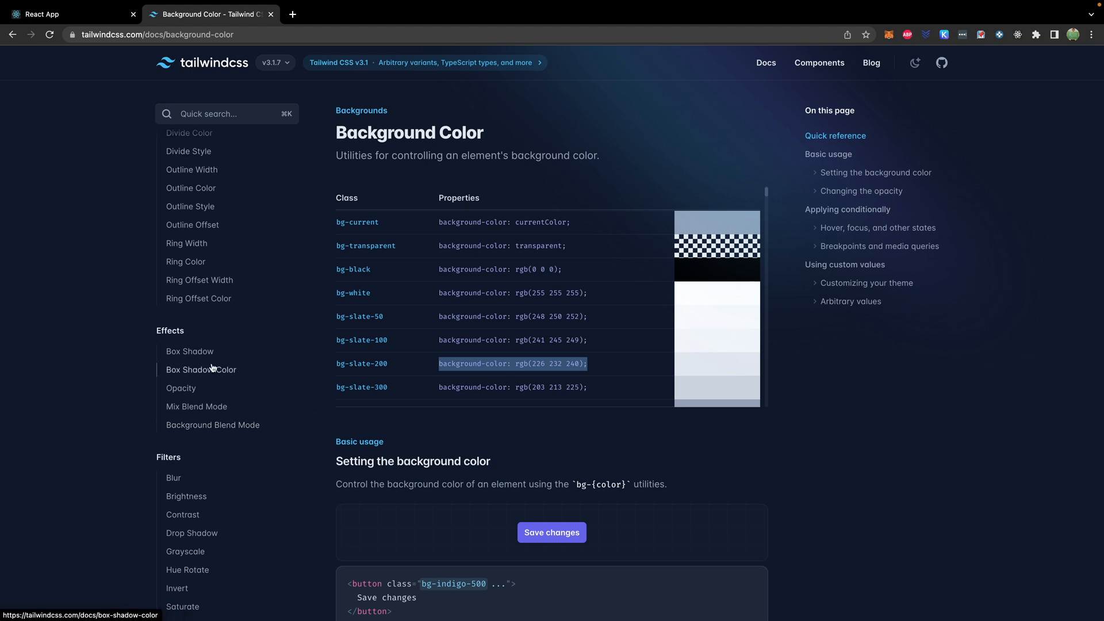
pyautogui.scroll(-3)
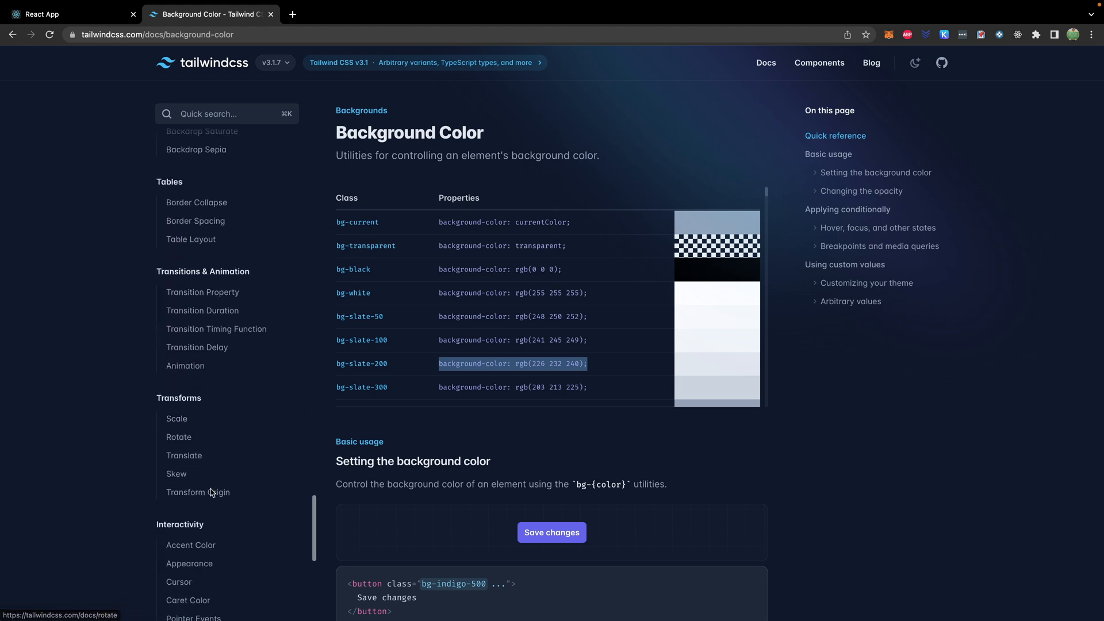
pyautogui.scroll(-3)
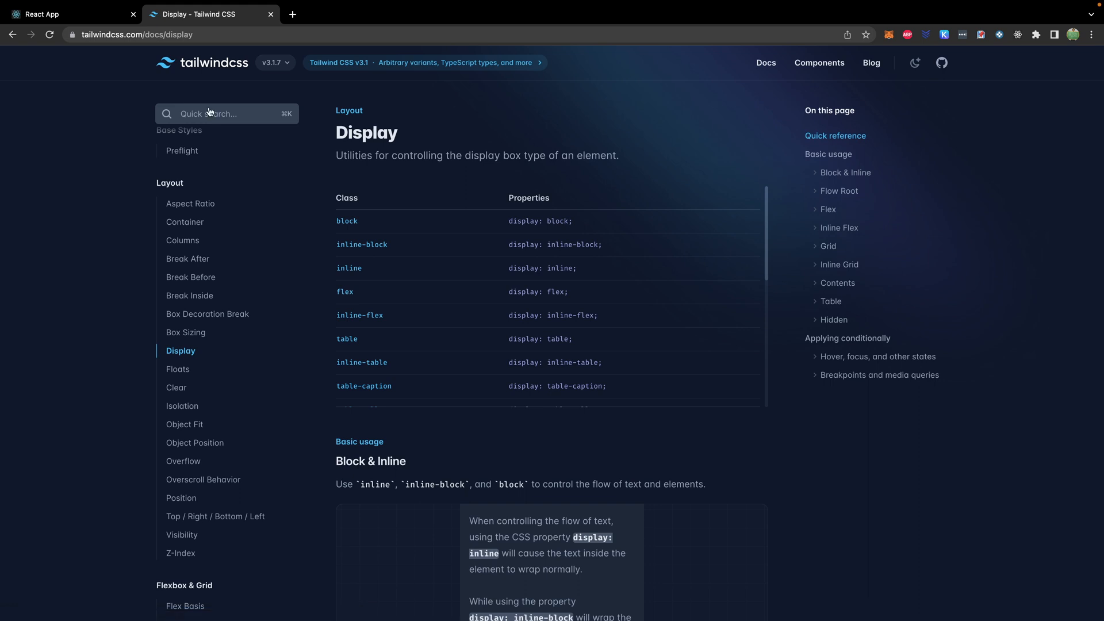
pyautogui.scroll(-3)
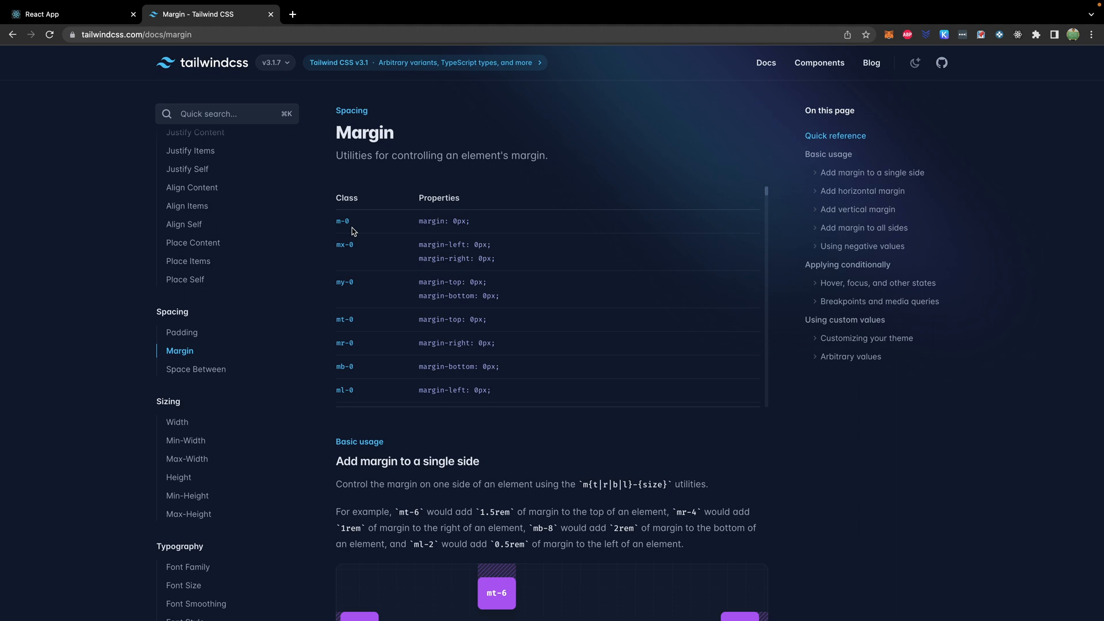
pyautogui.scroll(-3)
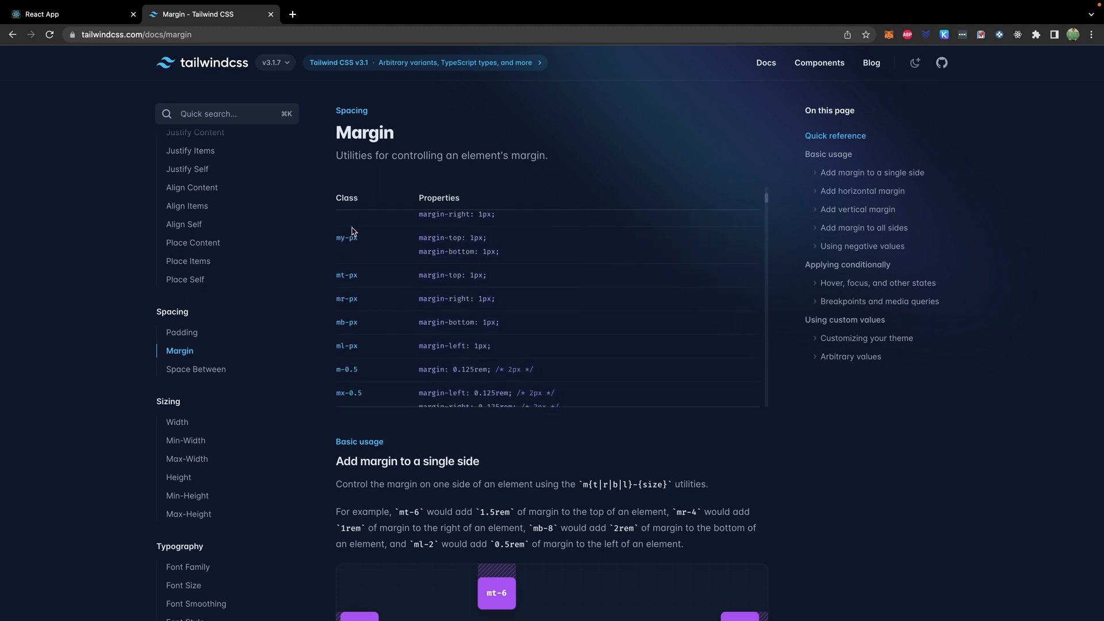
pyautogui.scroll(-3)
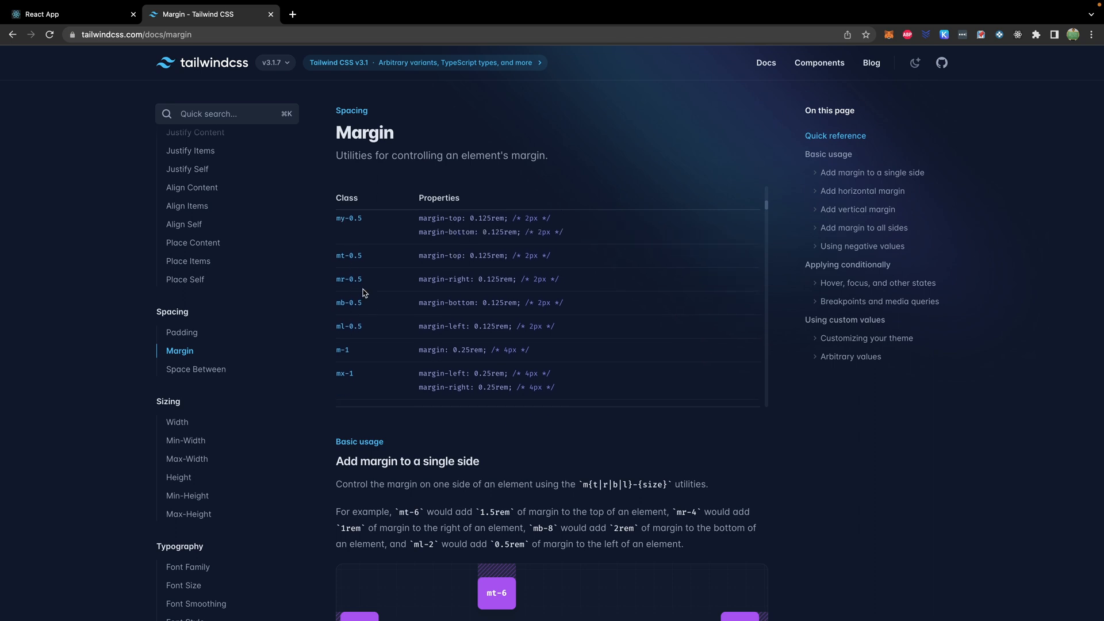
pyautogui.scroll(-3)
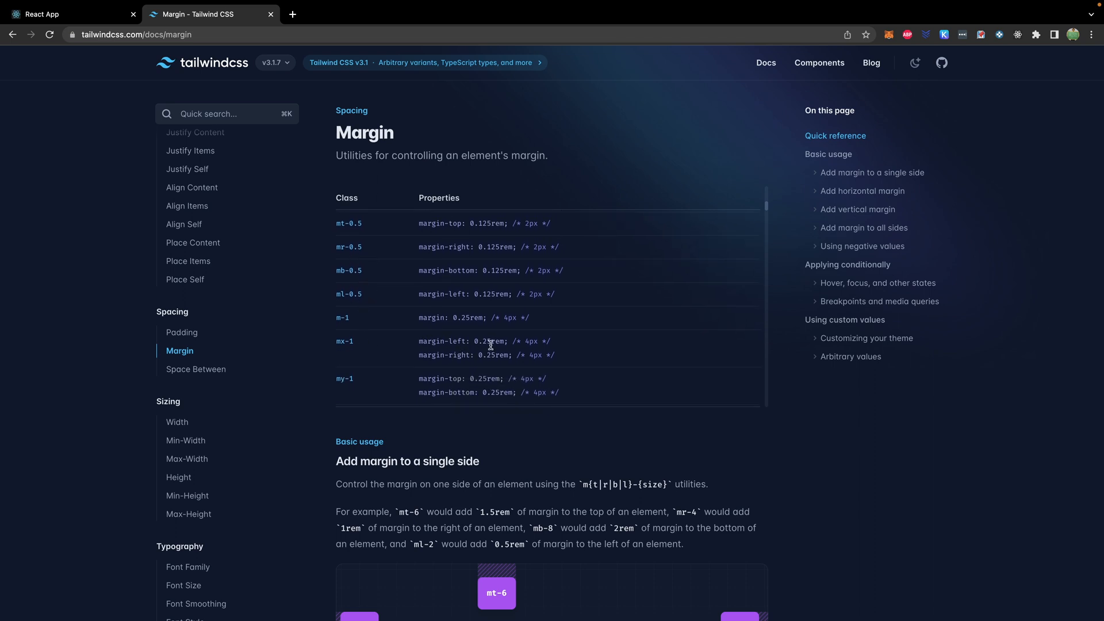
pyautogui.moveTo(359, 346)
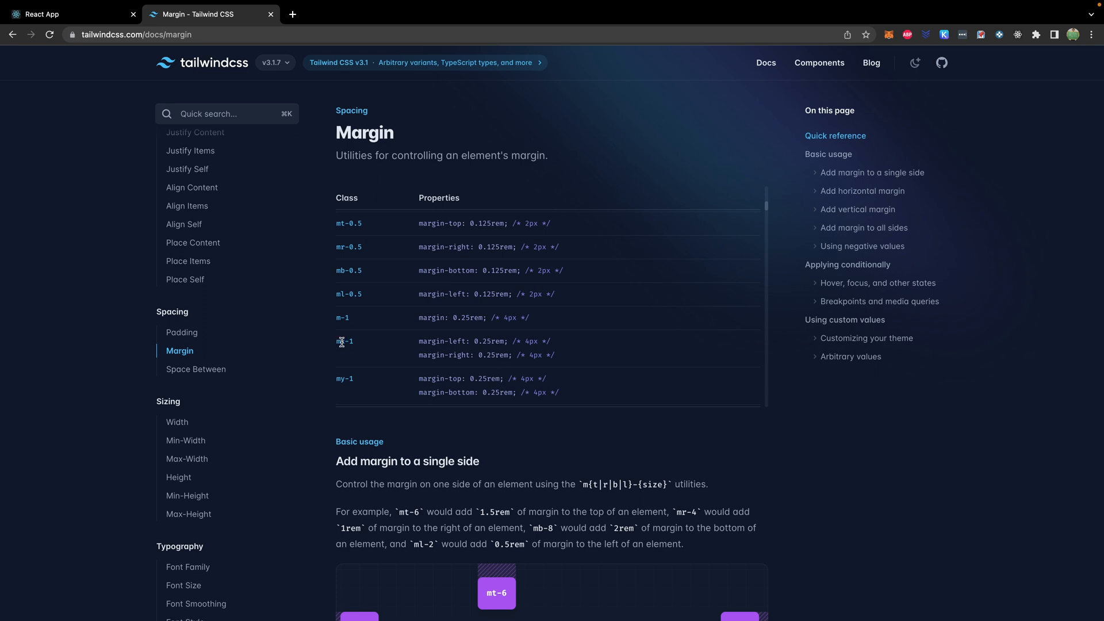
pyautogui.moveTo(361, 344)
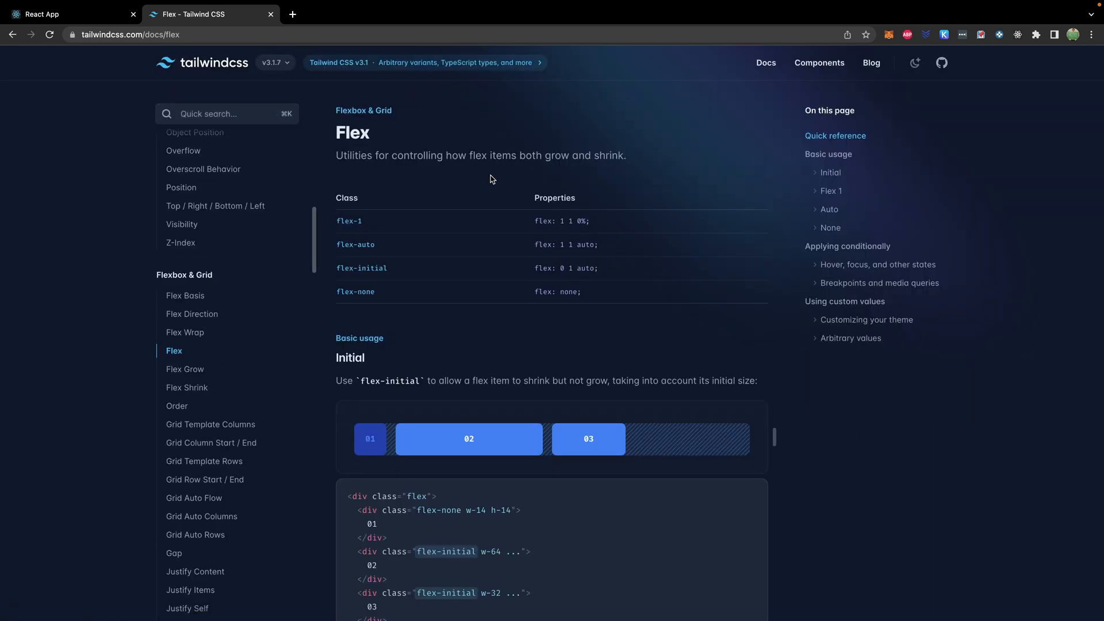
pyautogui.moveTo(514, 314)
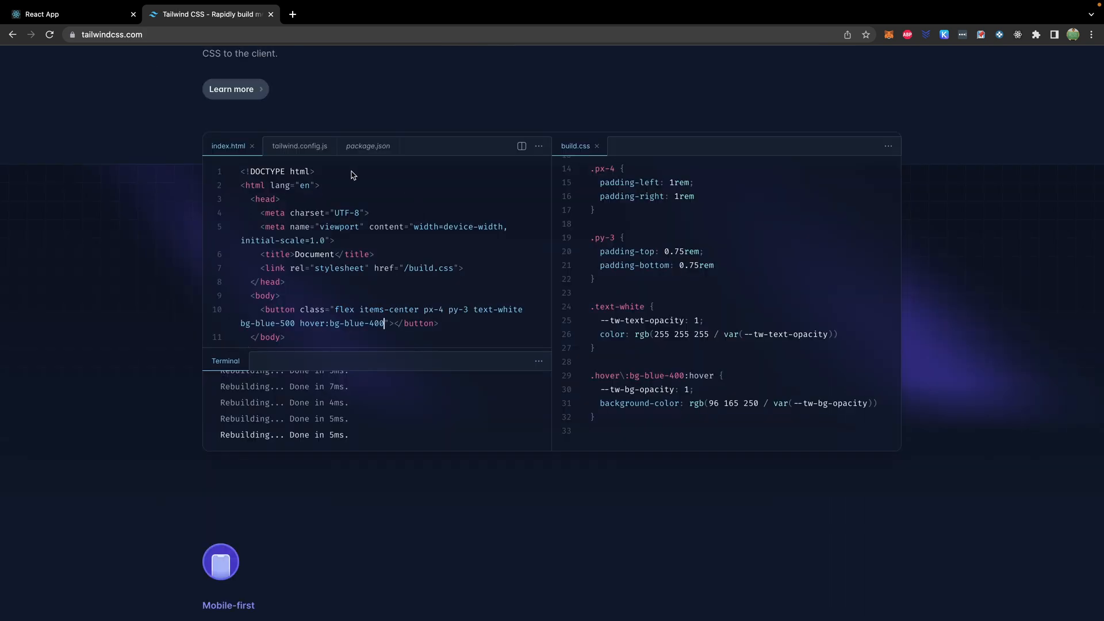
pyautogui.moveTo(686, 346)
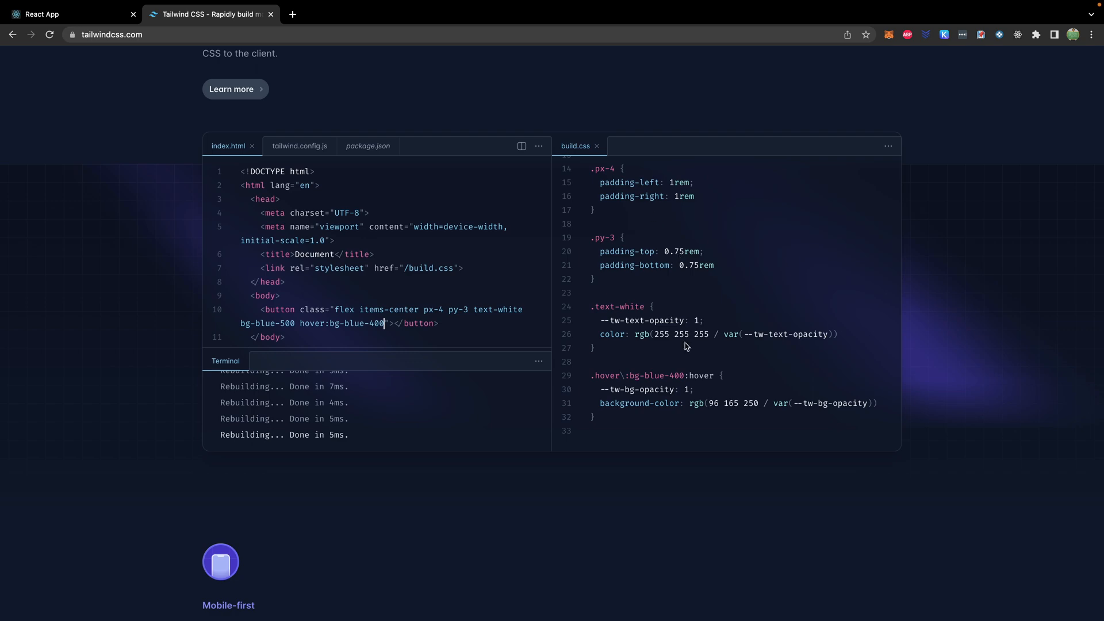
pyautogui.moveTo(640, 166)
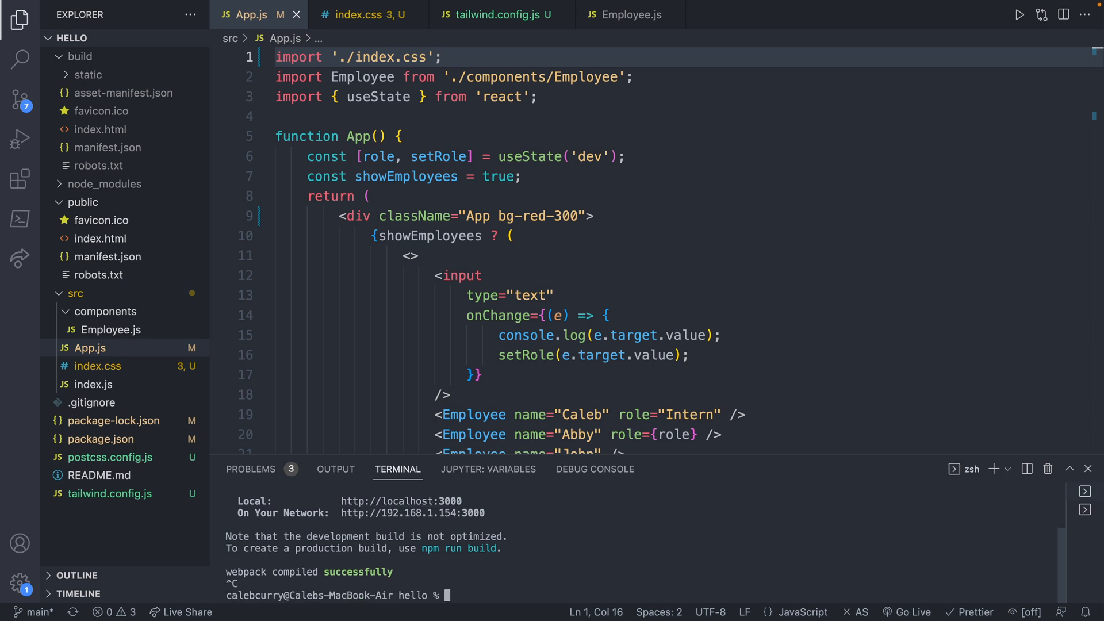
pyautogui.write('npm run build')
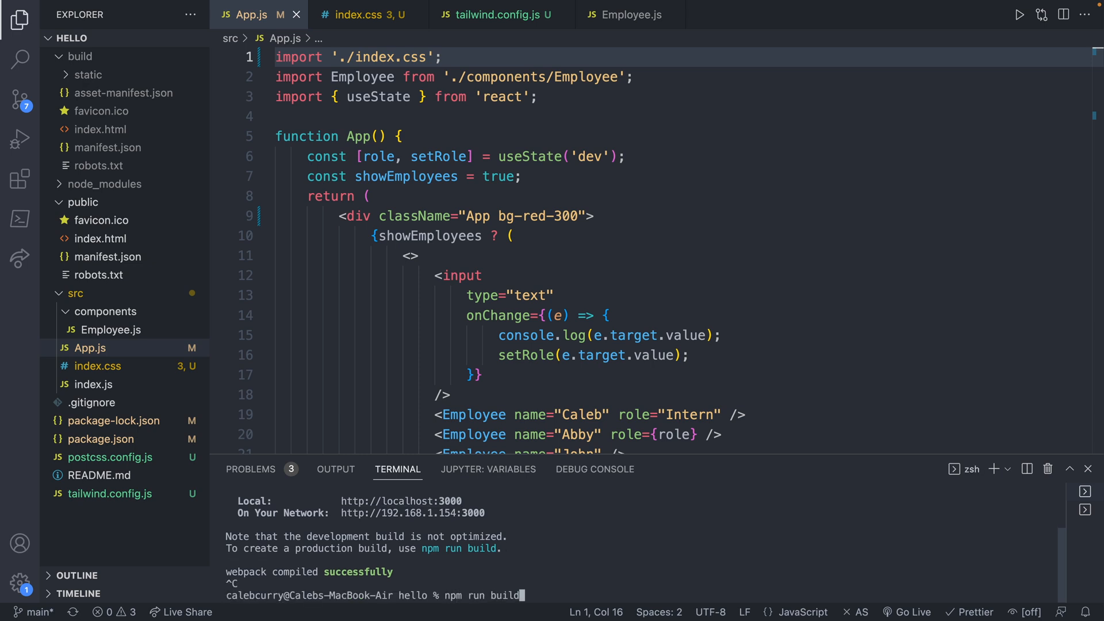